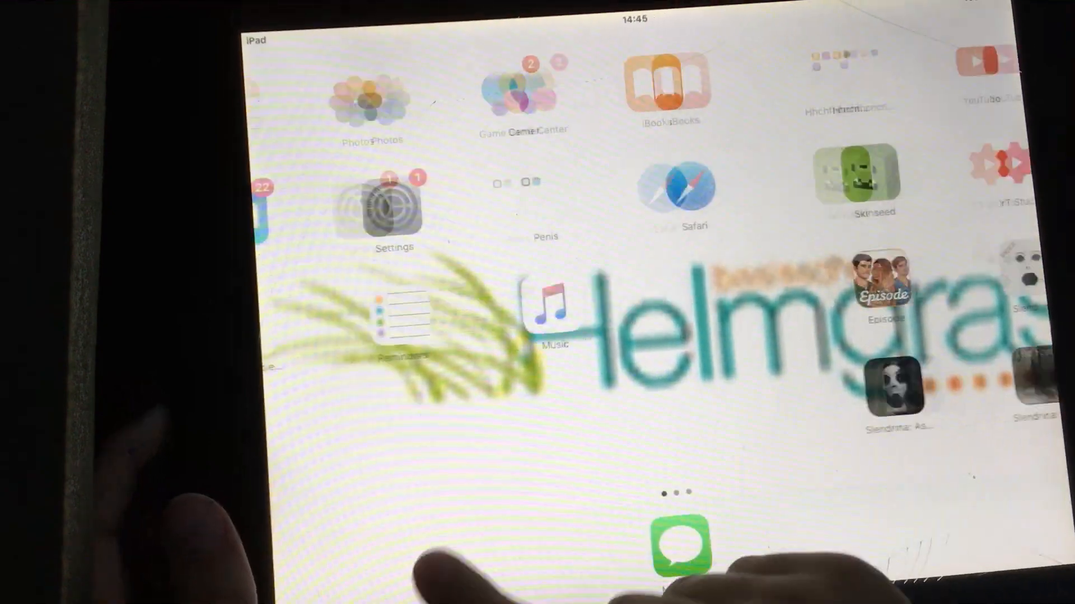
scroll("left", 3)
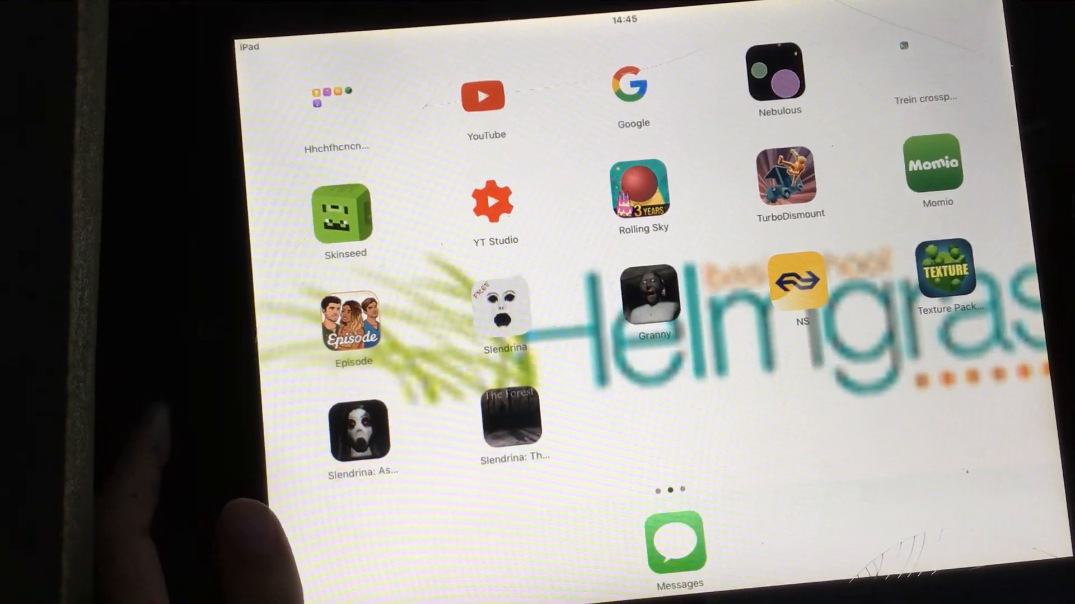